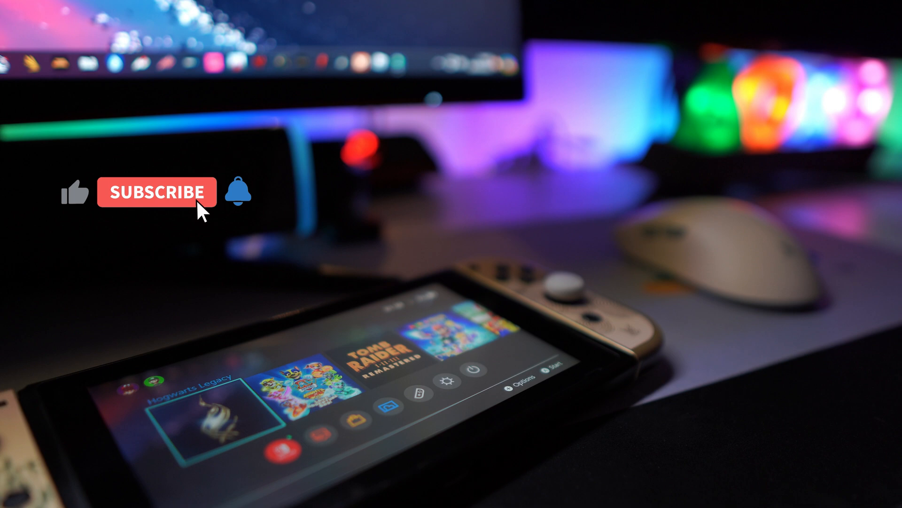
Read the System Update screen showing version 19.0.0 is current, then return to the HOME Menu
click(157, 192)
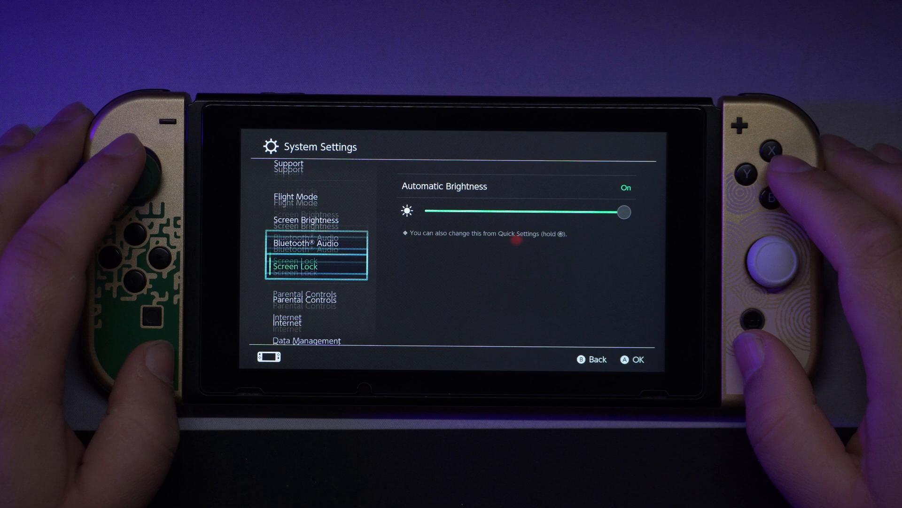
scroll(down, 3)
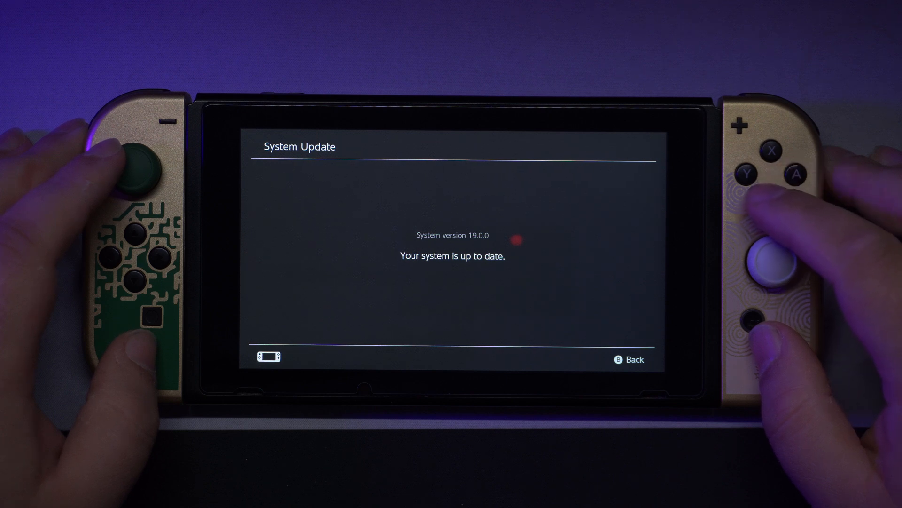
key(b)
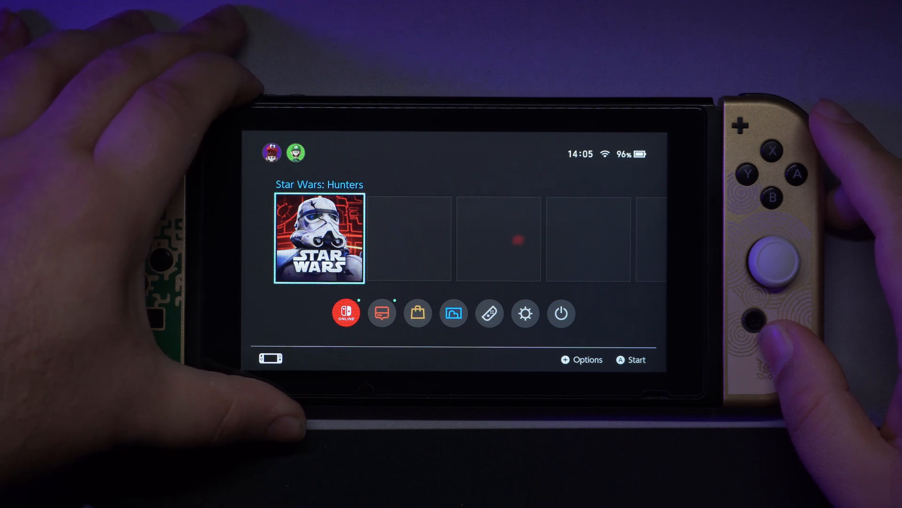
Use Power Options > Power Off to shut the console down fully
click(560, 312)
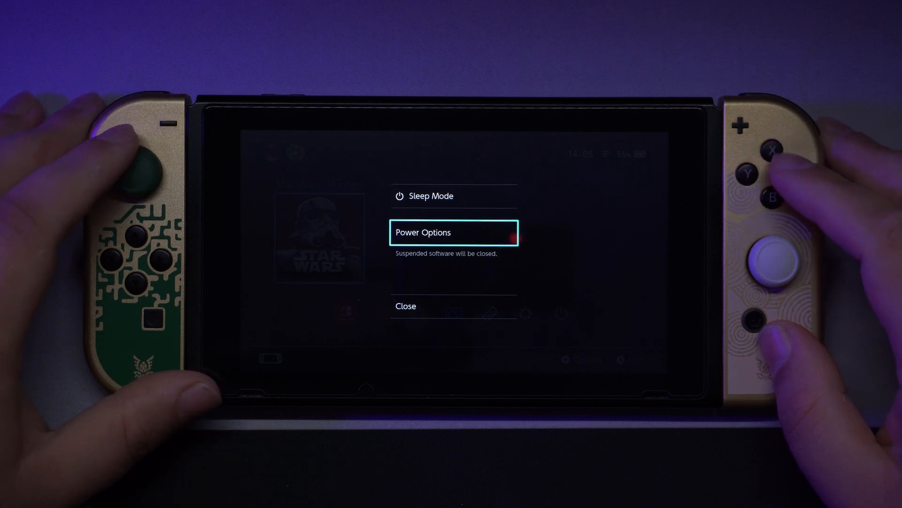
click(453, 232)
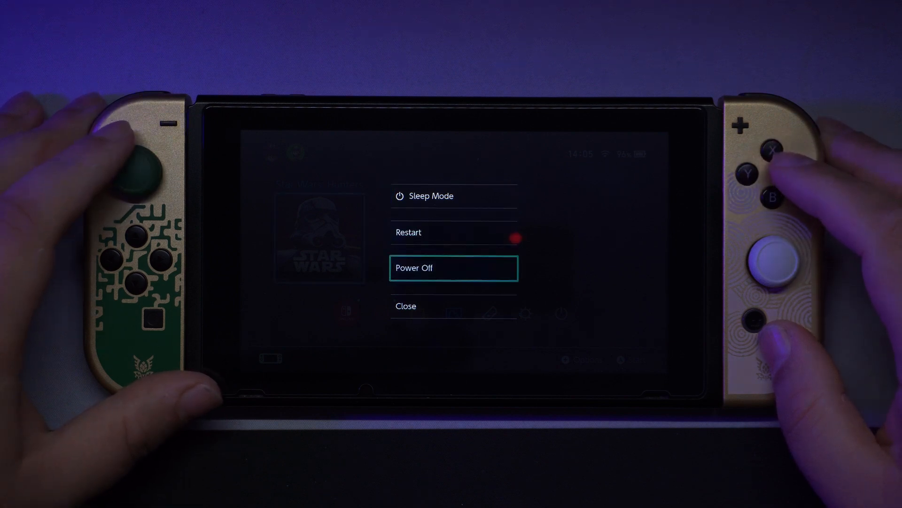
click(796, 173)
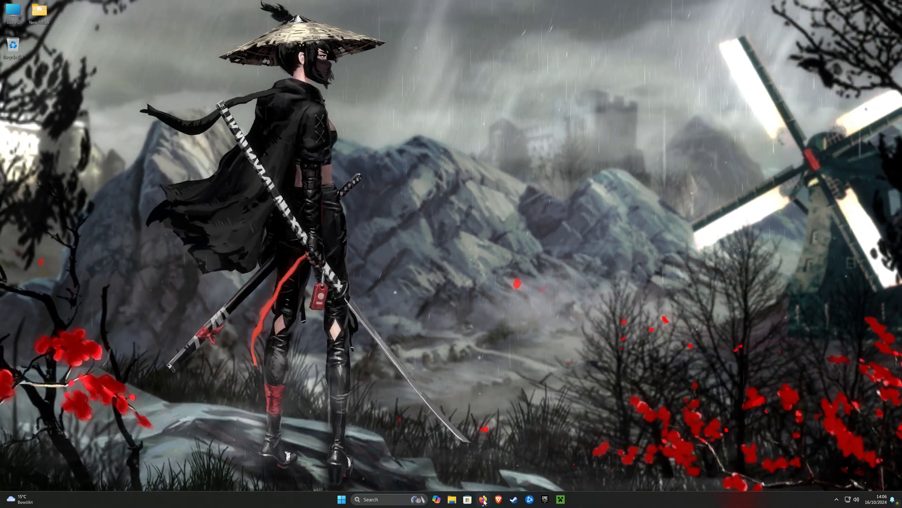
Download the Switch 19.0.0 Update AIO Pack from its MEGA page and save it to the Desktop
click(483, 499)
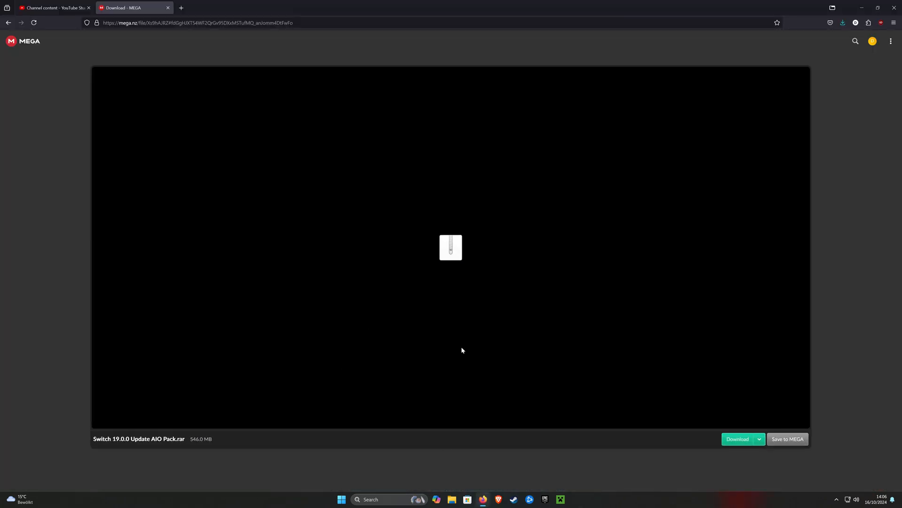
click(737, 439)
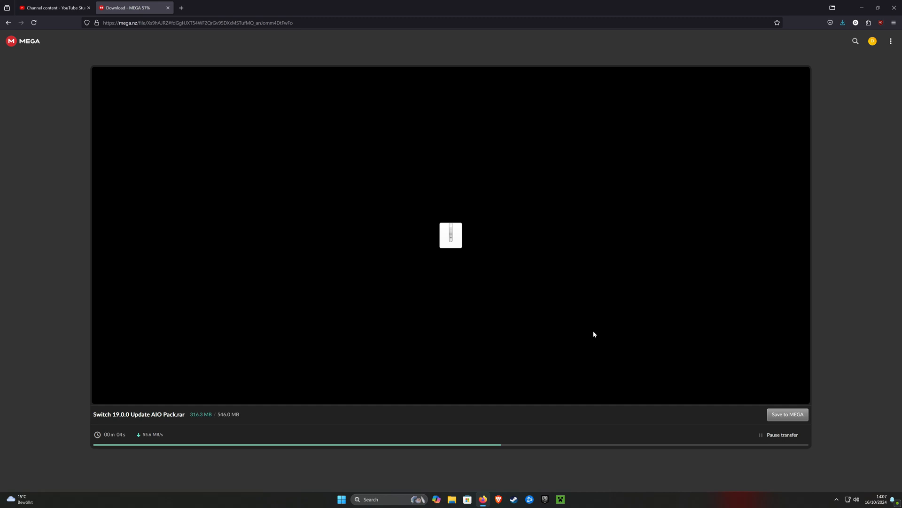
mouse_move(600, 335)
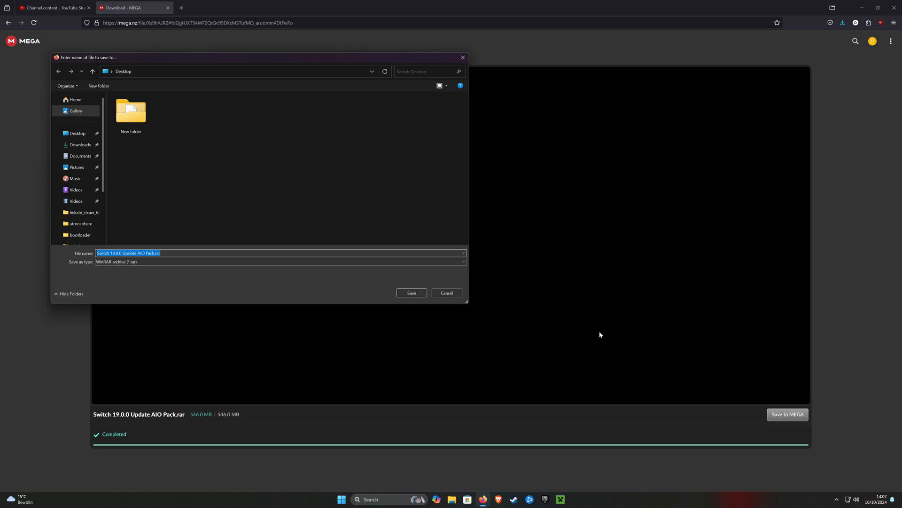
mouse_move(493, 273)
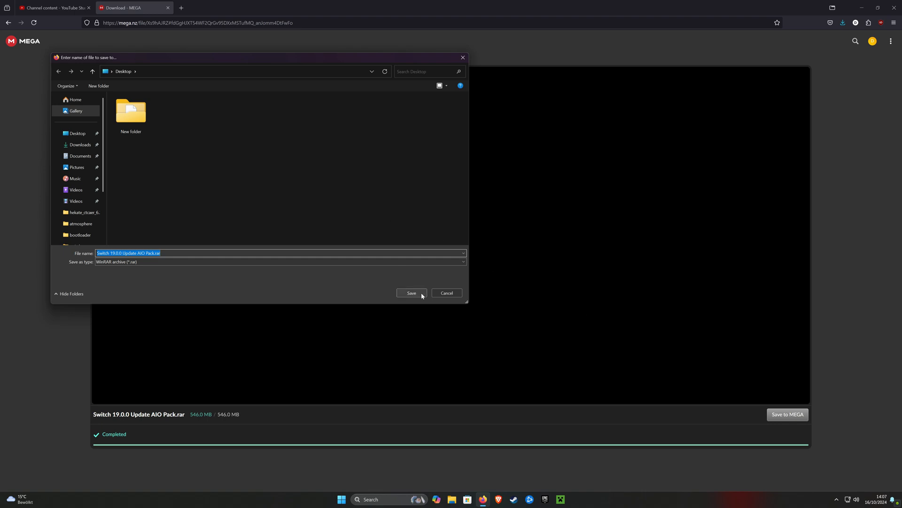
click(411, 293)
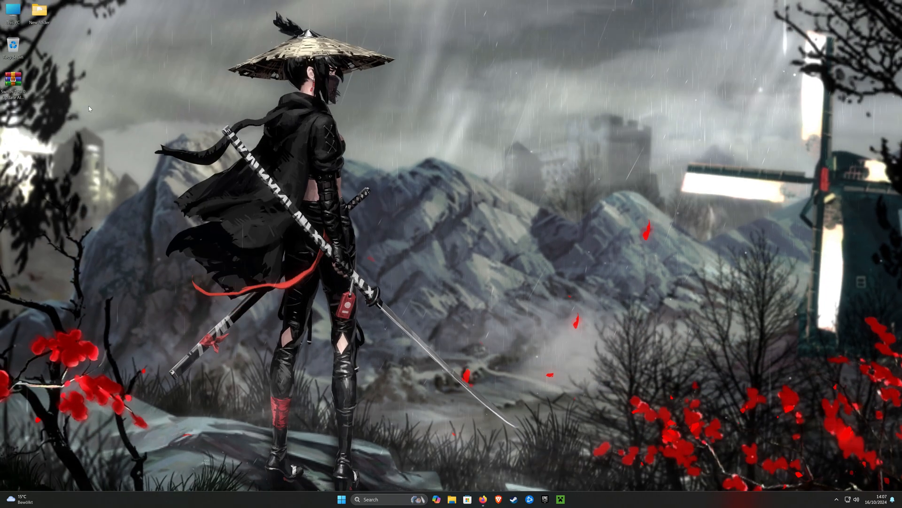
Extract the update pack .rar onto the desktop with WinRAR
right_click(12, 80)
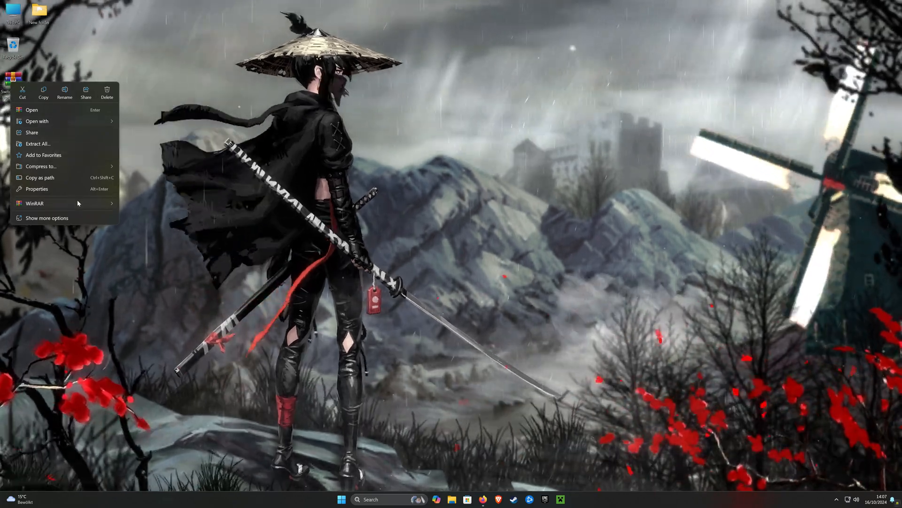
click(37, 143)
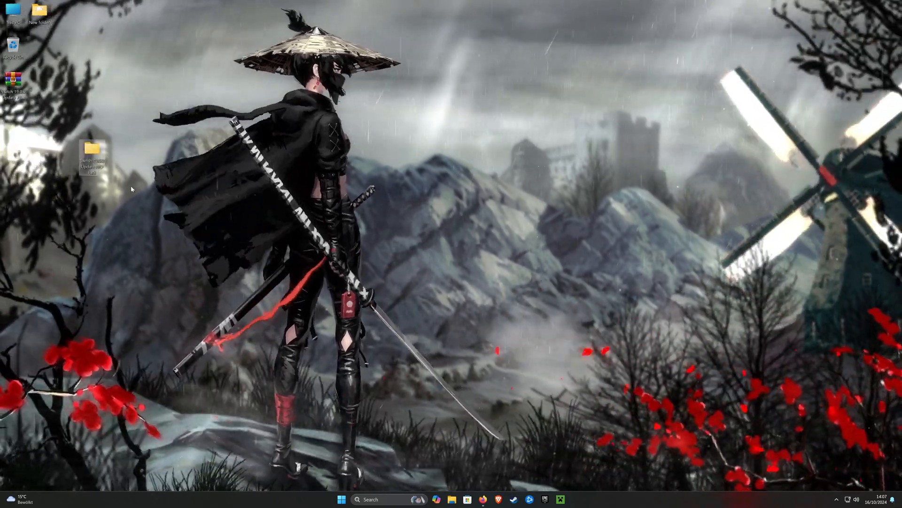
Navigate into the extracted pack's TegraRcmGUI_v2.6_portable folder
double_click(92, 149)
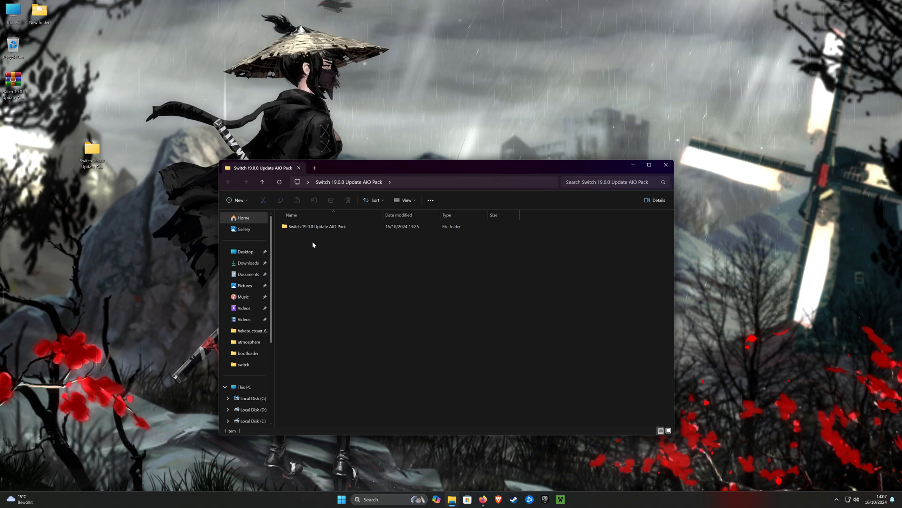
double_click(316, 226)
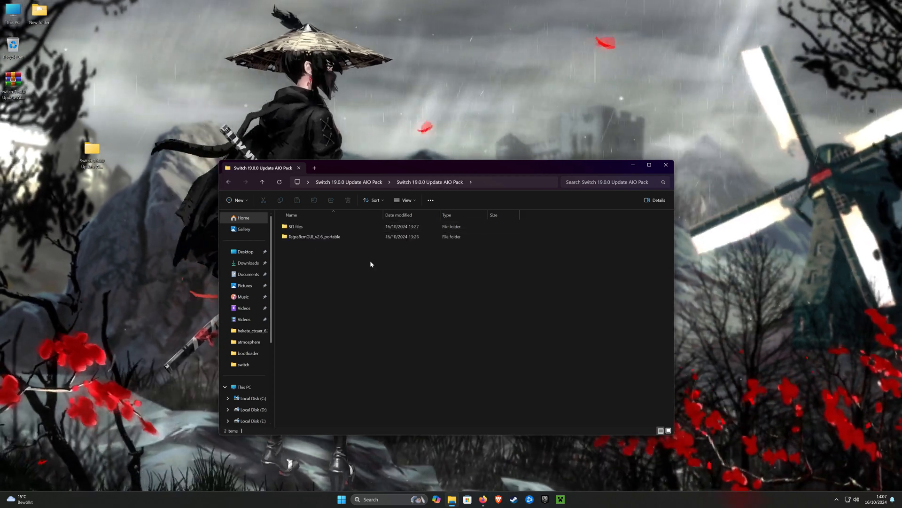
click(314, 237)
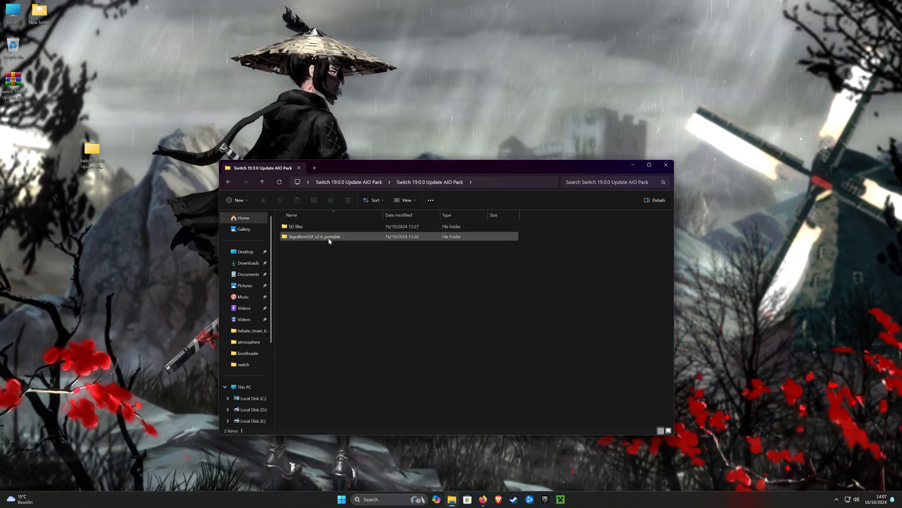
double_click(313, 236)
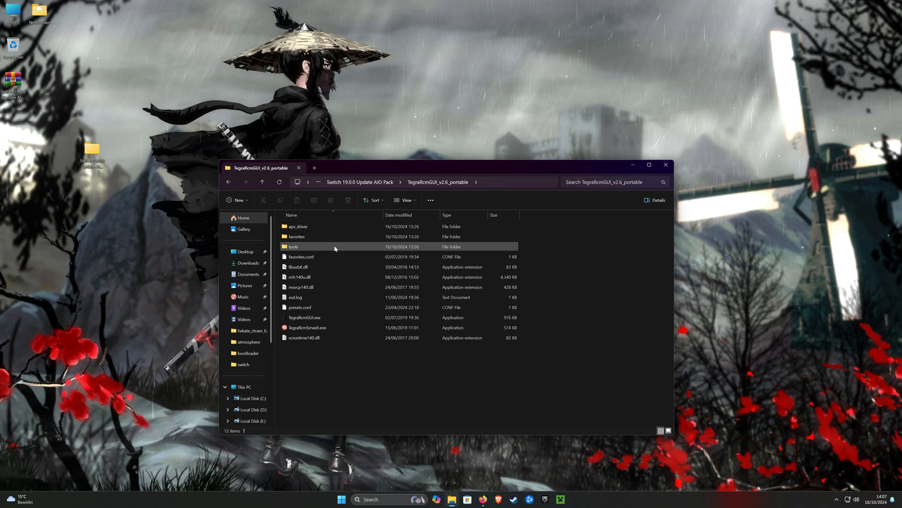
Launch TegraRcmGUI and select hekate_ctcaer_6.2.2.bin from the pack's SD Files as the payload
click(304, 317)
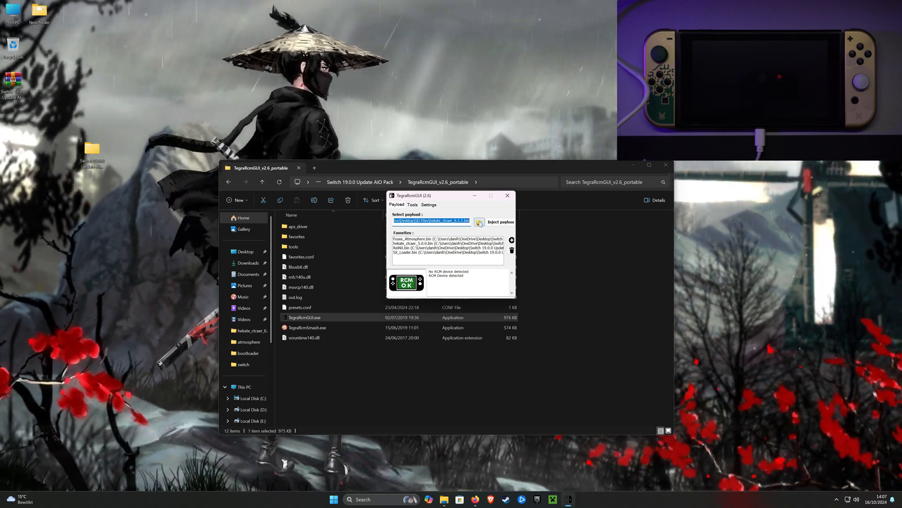
click(479, 222)
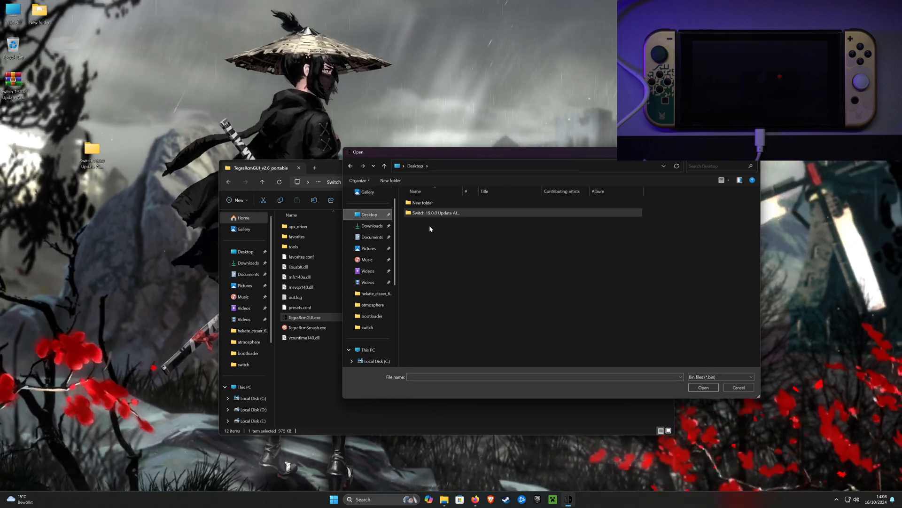
double_click(435, 213)
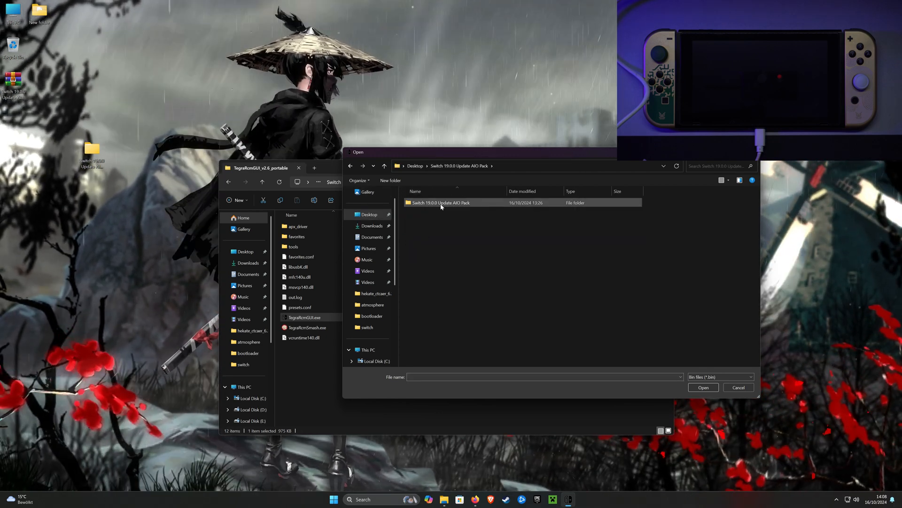
double_click(441, 203)
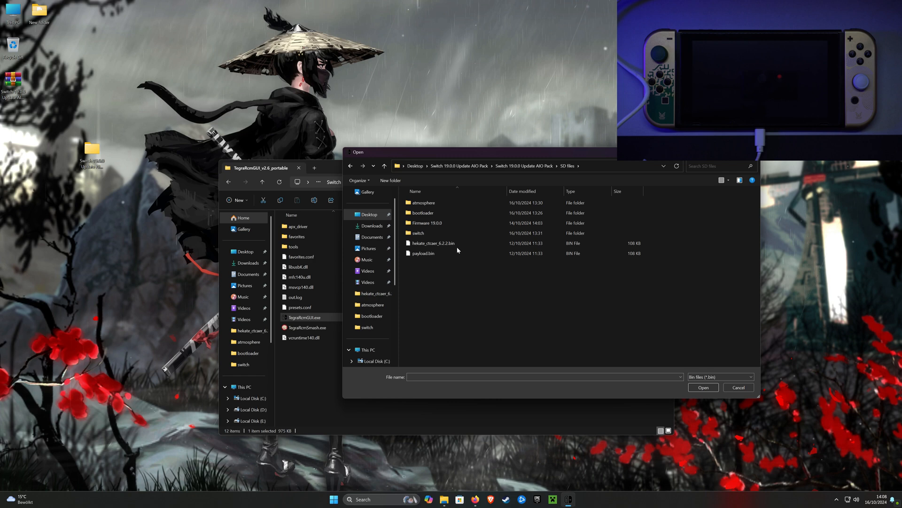
click(433, 242)
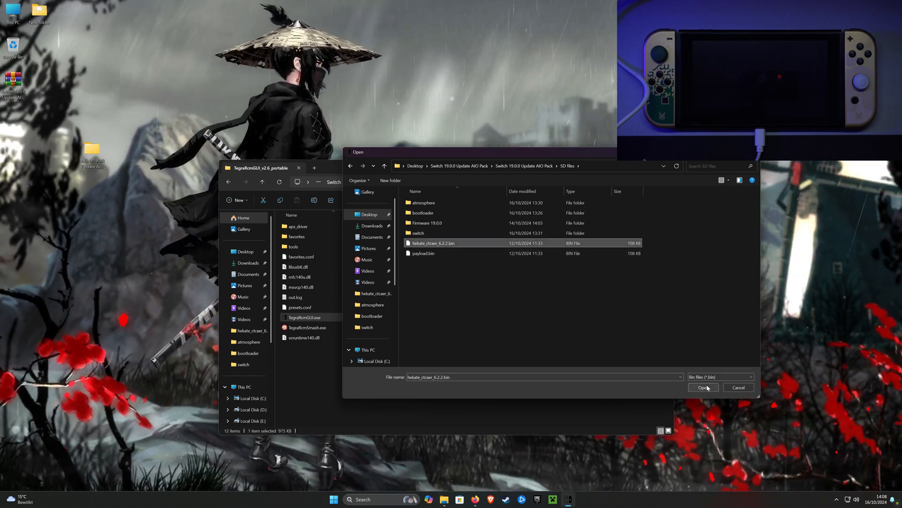
click(703, 386)
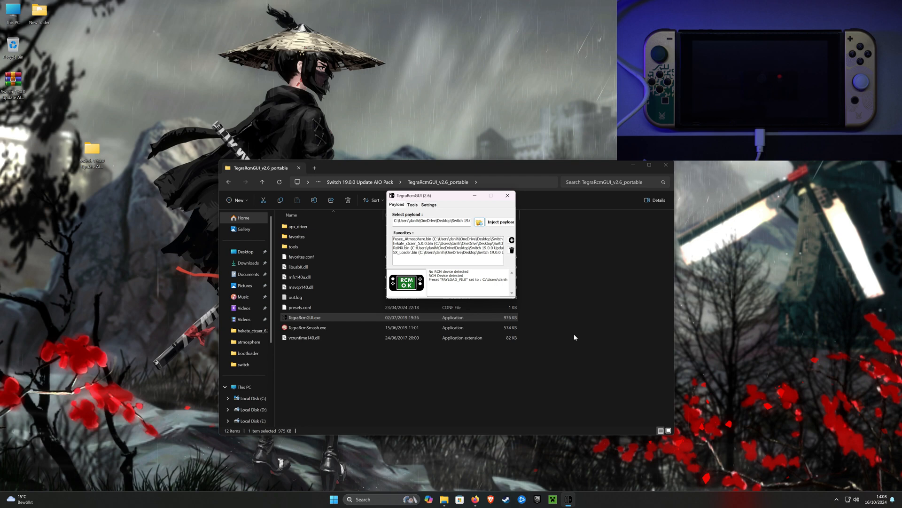
Inject the hekate payload into the Switch waiting in RCM mode
click(500, 222)
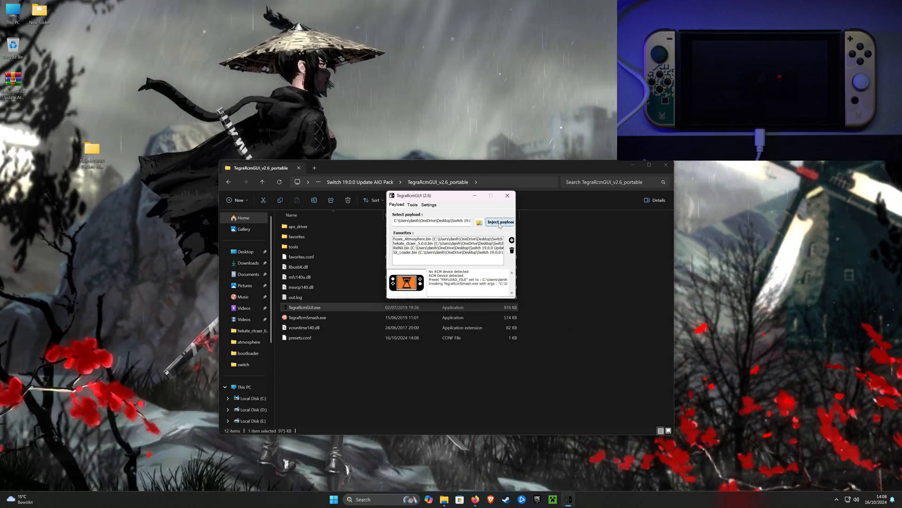
click(501, 222)
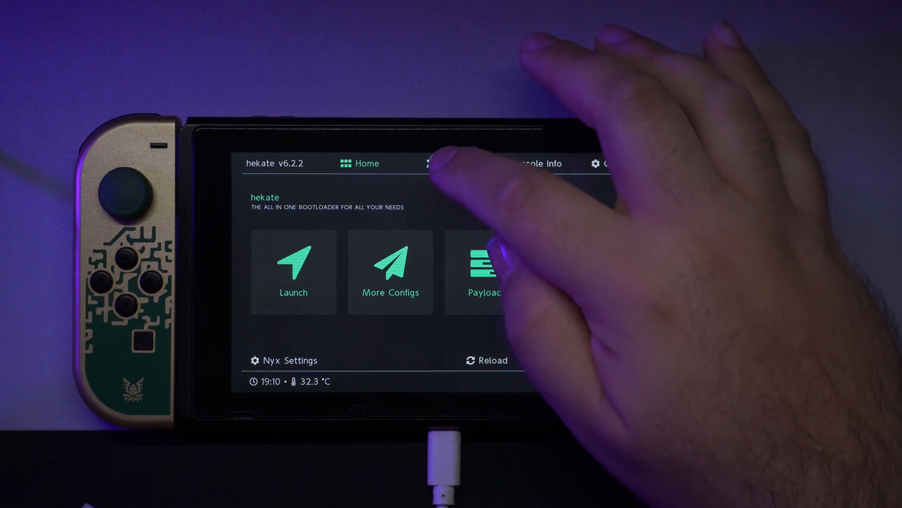
Mount the SD card to the PC via hekate Tools > USB Tools > SD Card mass storage
click(443, 163)
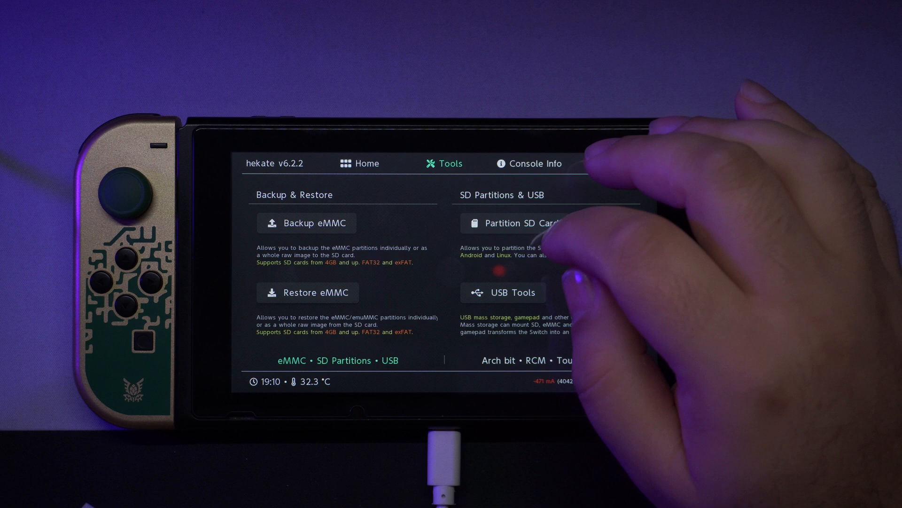
click(502, 293)
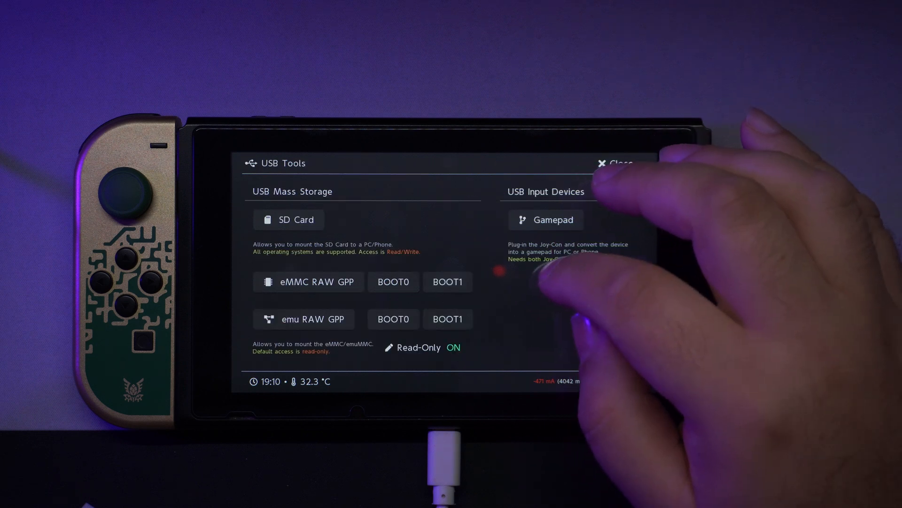
click(288, 219)
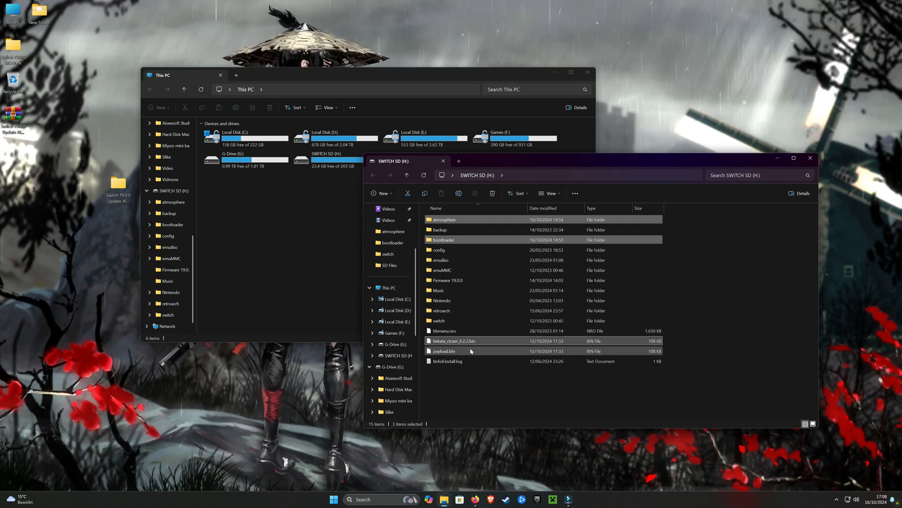
Permanently delete atmosphere, bootloader, hekate_ctcaer_6.2.2.bin and payload.bin from SWITCH SD (H:)
click(444, 351)
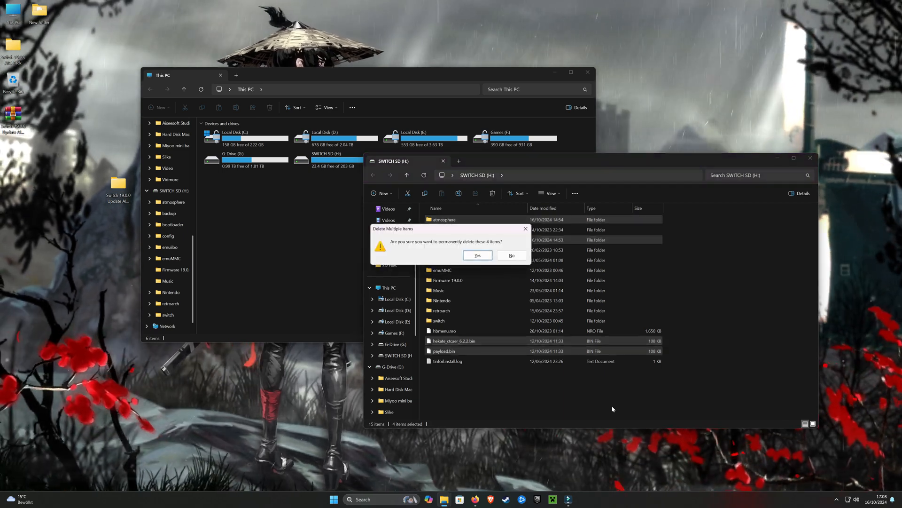
click(476, 255)
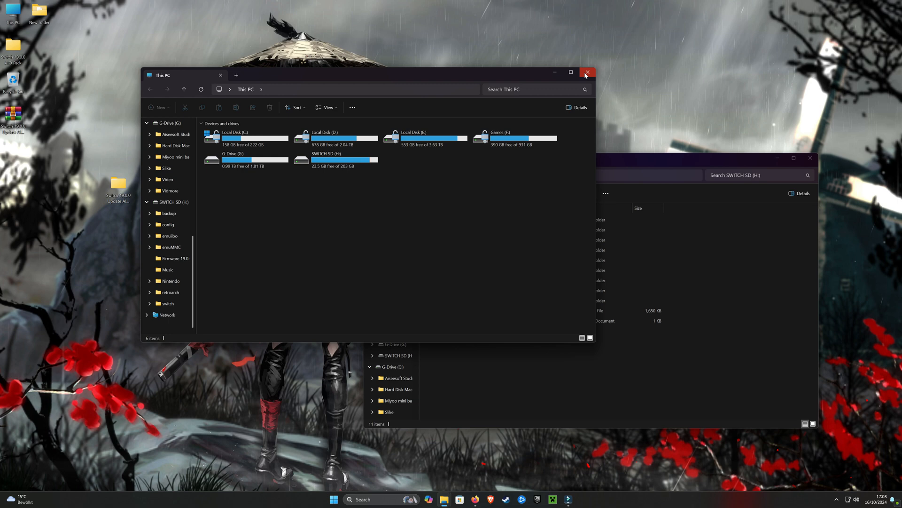
Copy the pack's SD Files contents onto SWITCH SD (H:), replacing existing files
click(586, 74)
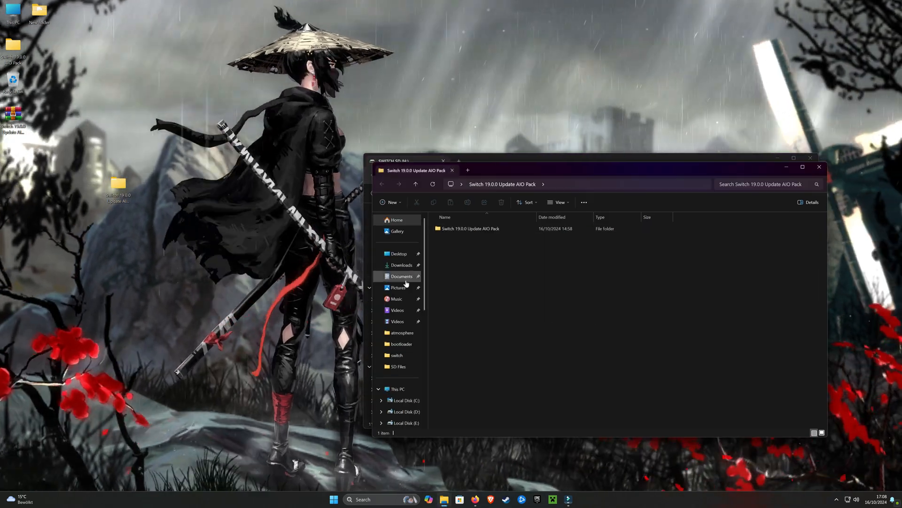
double_click(469, 228)
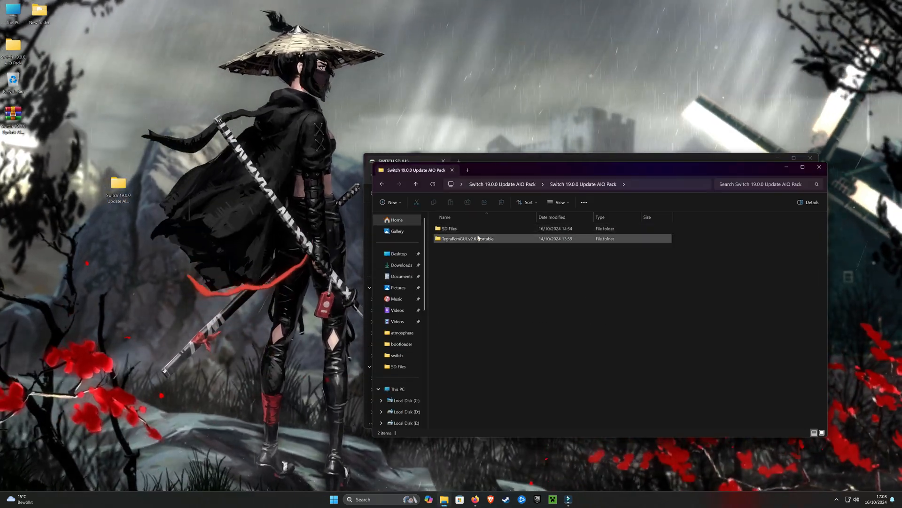
mouse_move(451, 228)
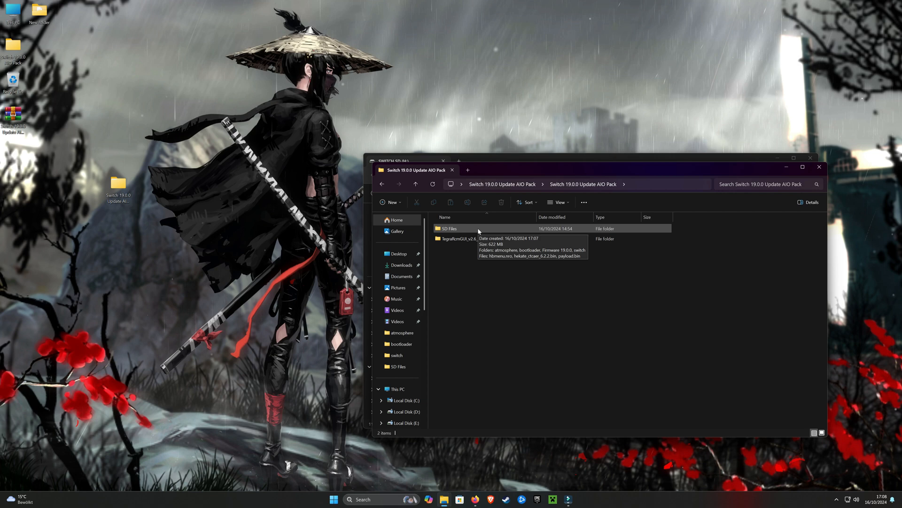
click(450, 228)
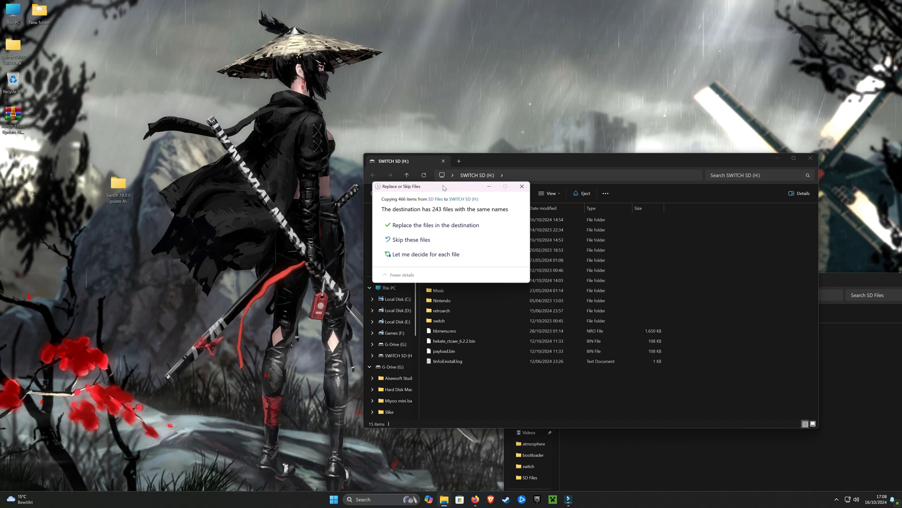
click(435, 225)
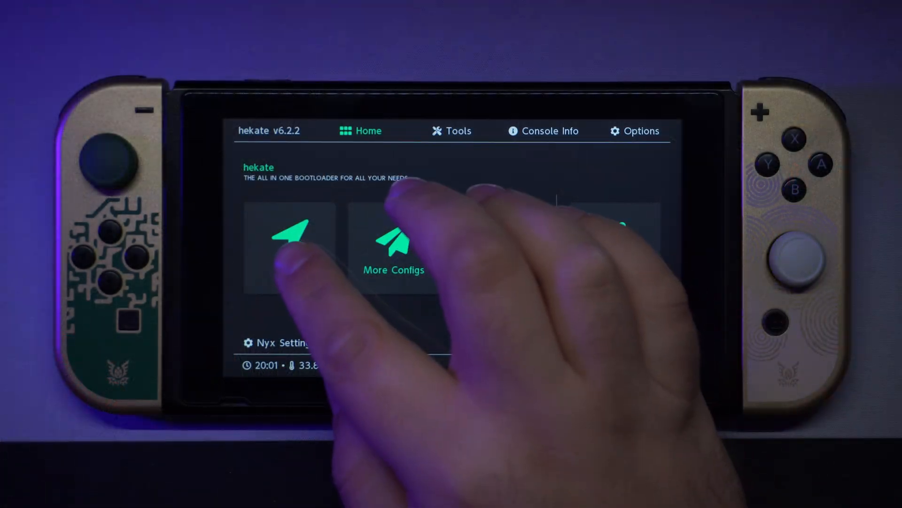
Boot a CFW entry from hekate's Launch list
click(288, 247)
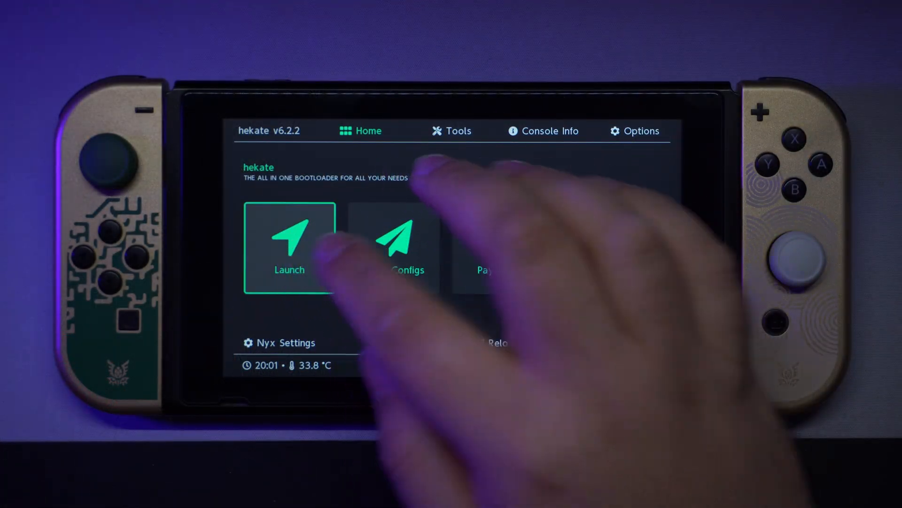
click(288, 248)
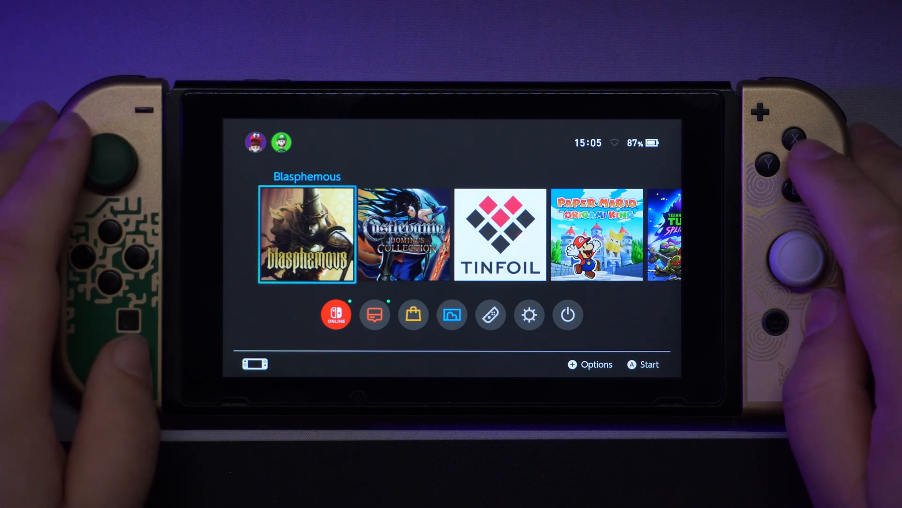
Install firmware 19.0.0 in Daybreak with preserved settings and FAT32 + exFAT, then reboot
click(375, 314)
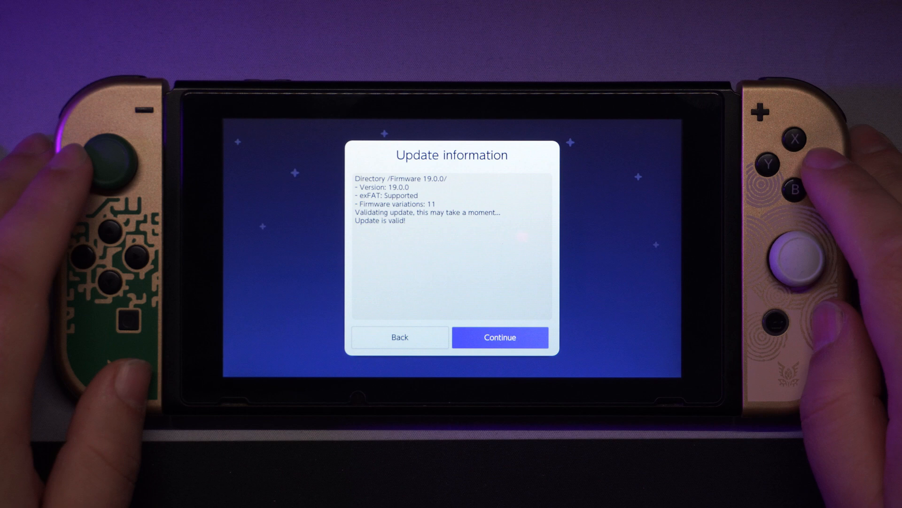
click(499, 337)
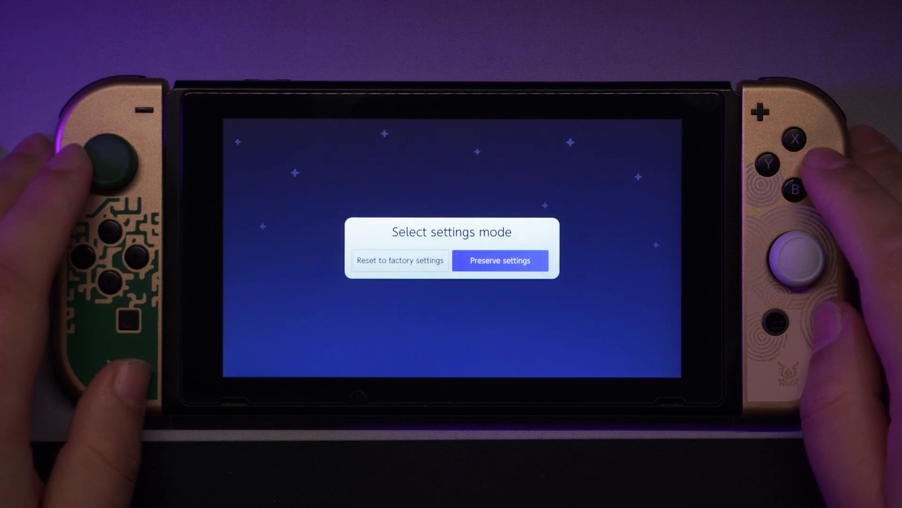
click(499, 260)
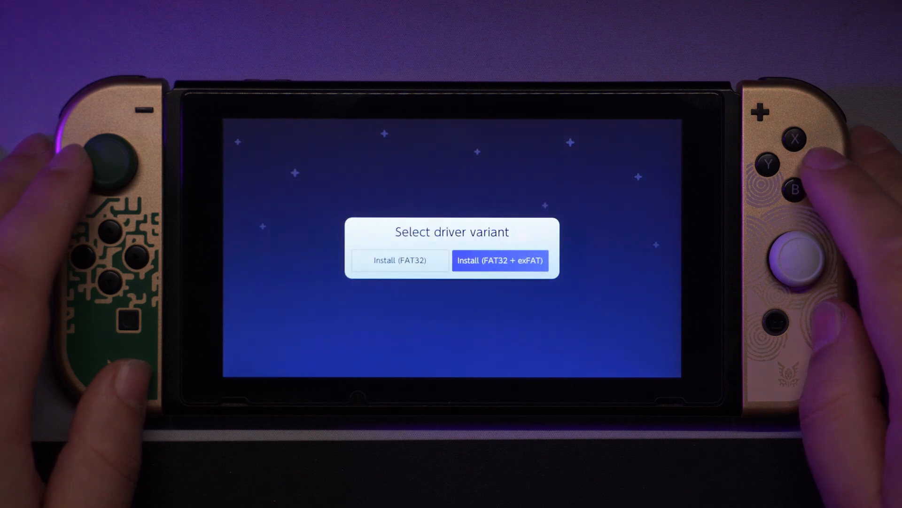
click(500, 261)
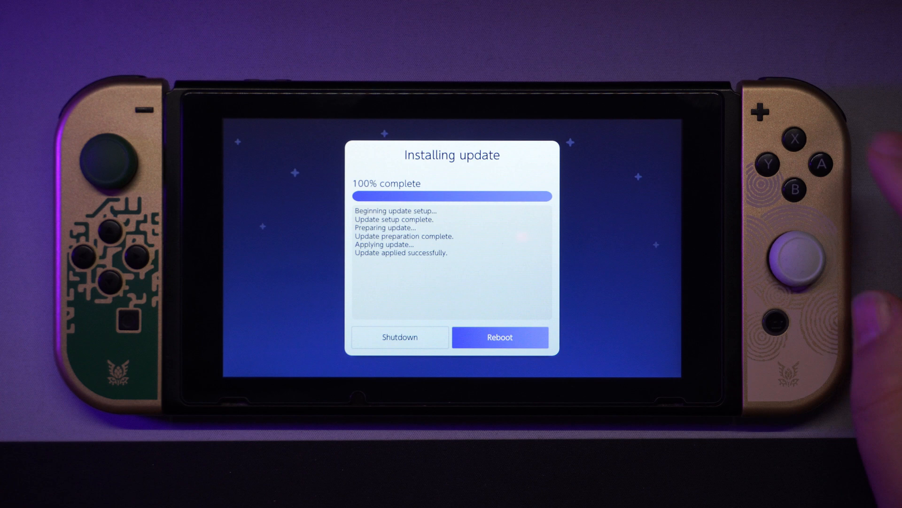
click(500, 337)
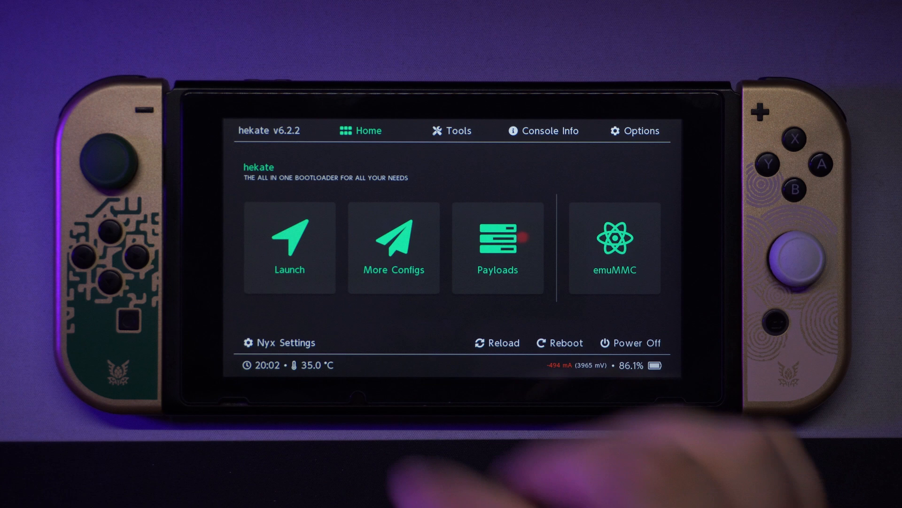
Launch the CFW - emuMMC boot configuration from hekate to reach the HOME Menu on 19.0.0
click(289, 247)
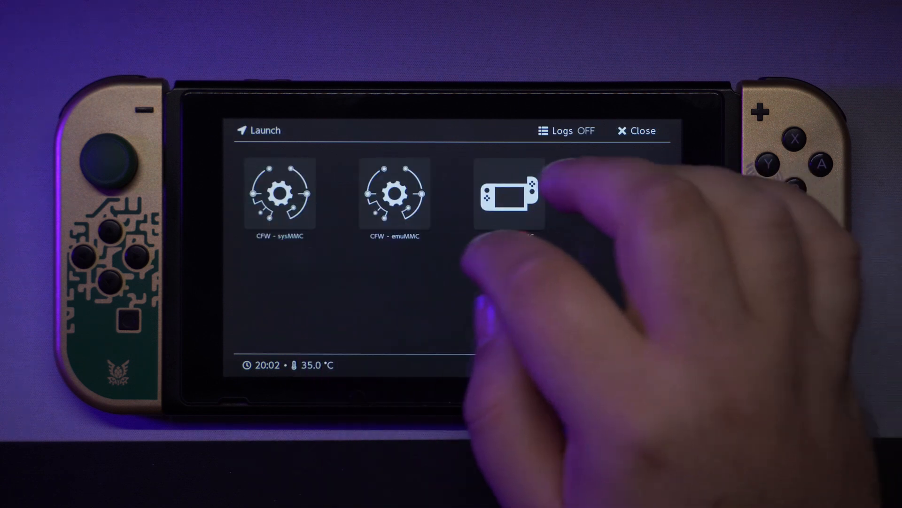
click(509, 193)
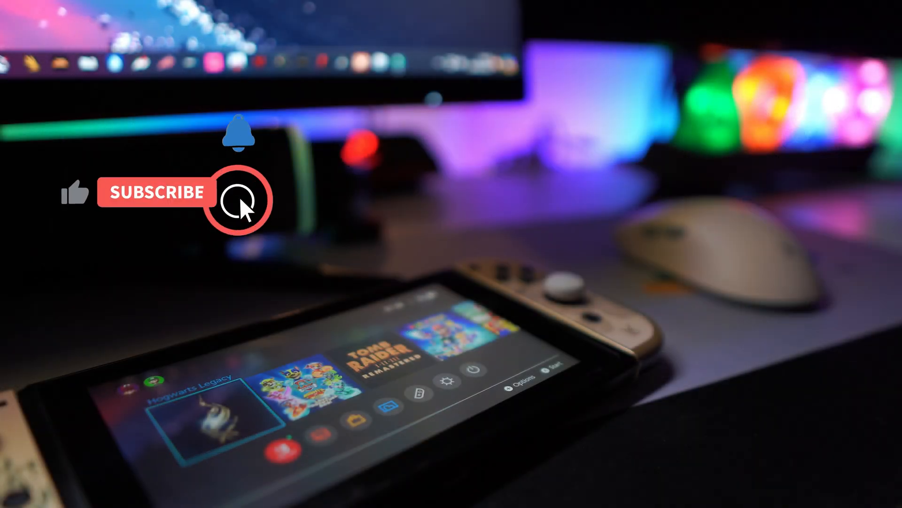
click(156, 193)
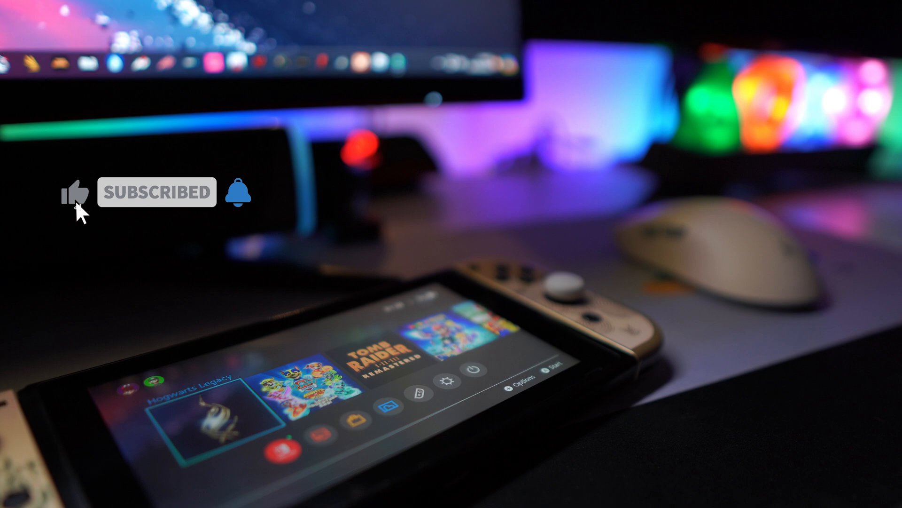